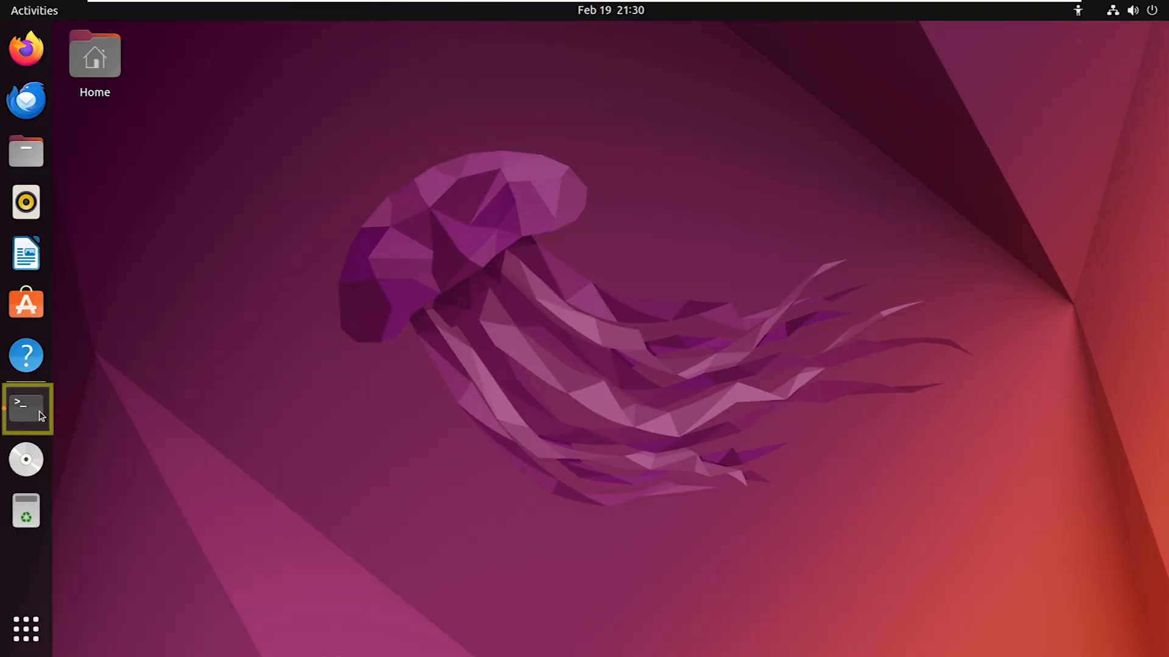
Launch a terminal from the dock, then run sudo apt update and sudo add-apt-repository for multiverse
left_click(26, 406)
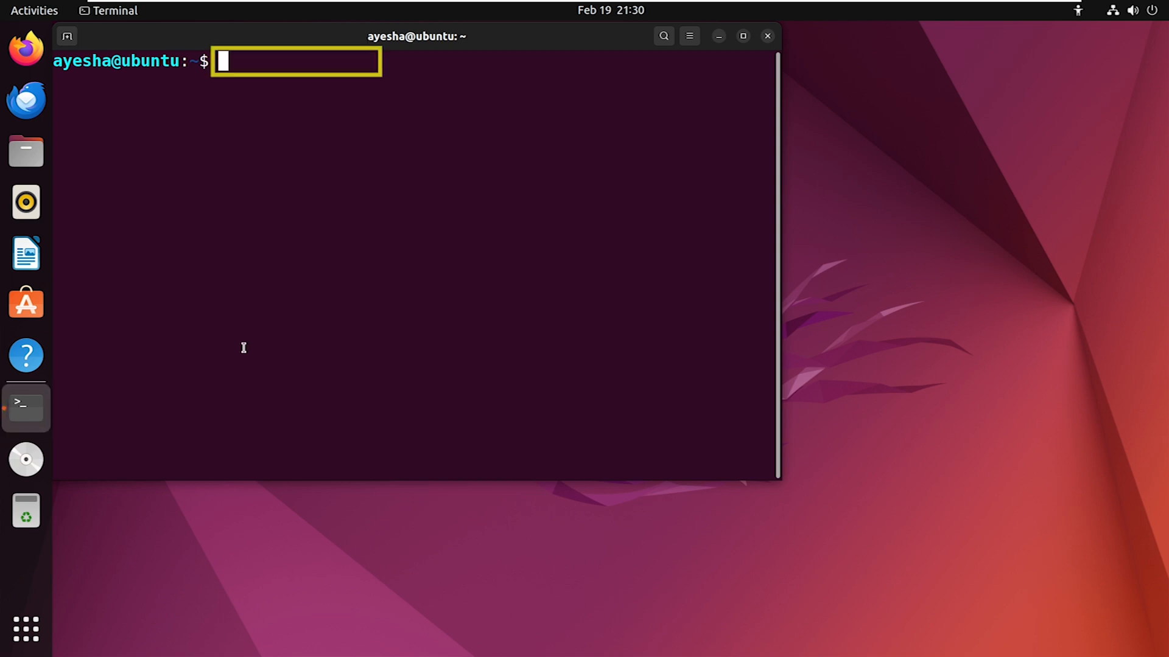
type("sudo apt update")
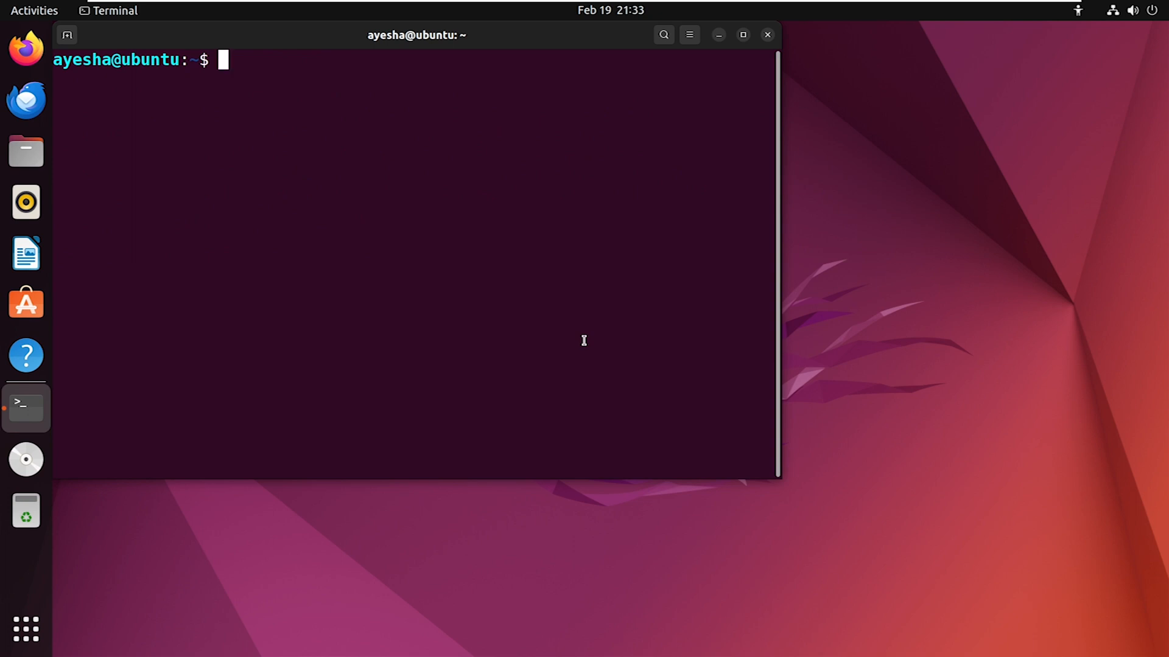
type("sudo add-apt-reposit")
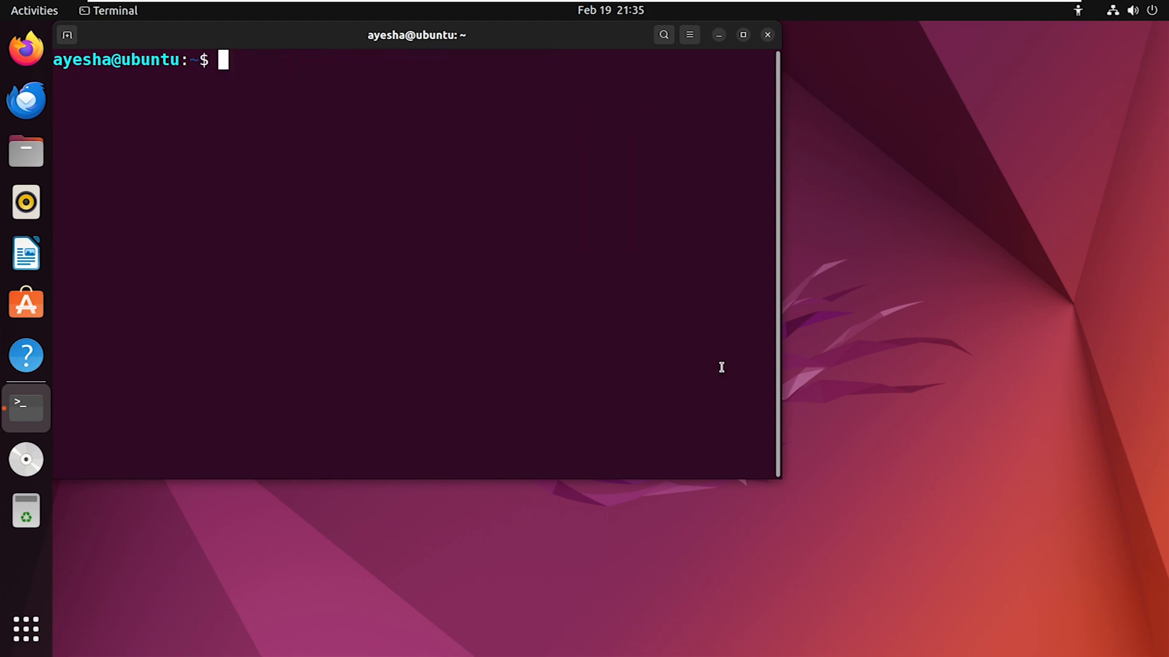
Install Steam with sudo apt install steam
type("sudo apt install steam")
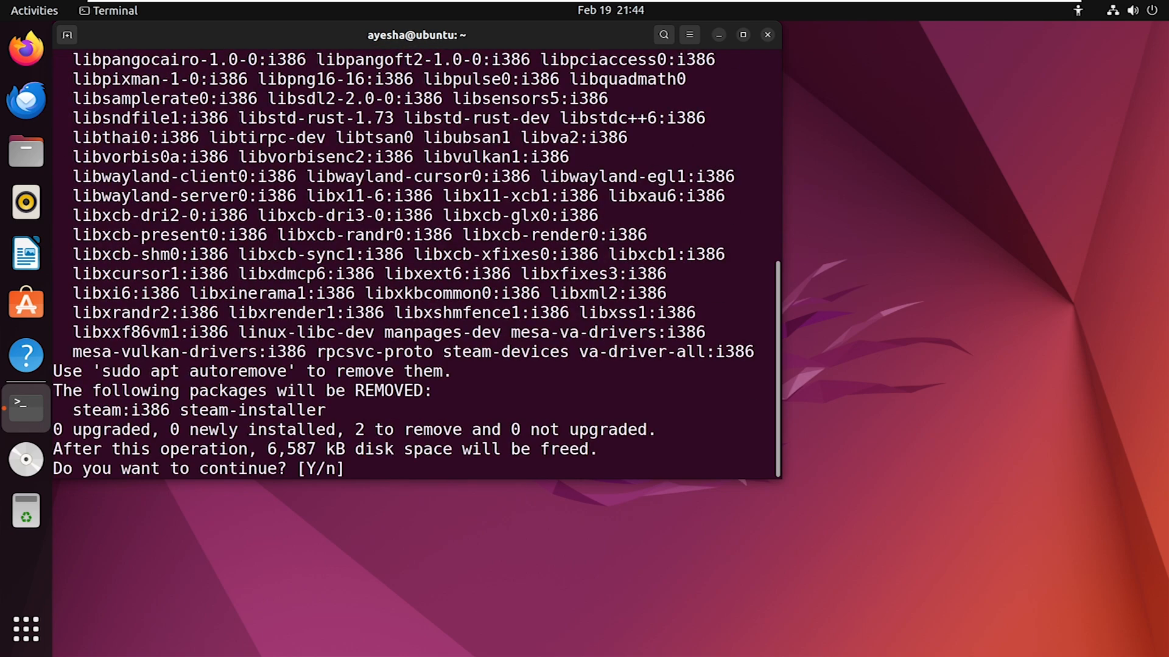
Answer y at the [Y/n] prompt to confirm removing steam and steam-installer
type("y")
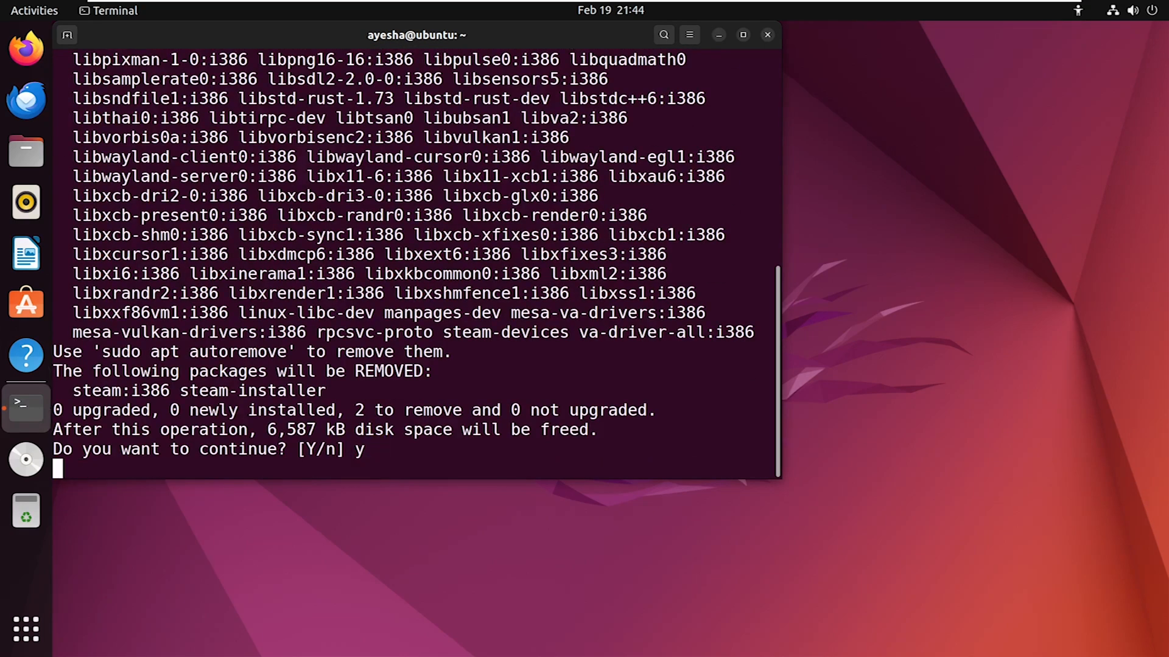